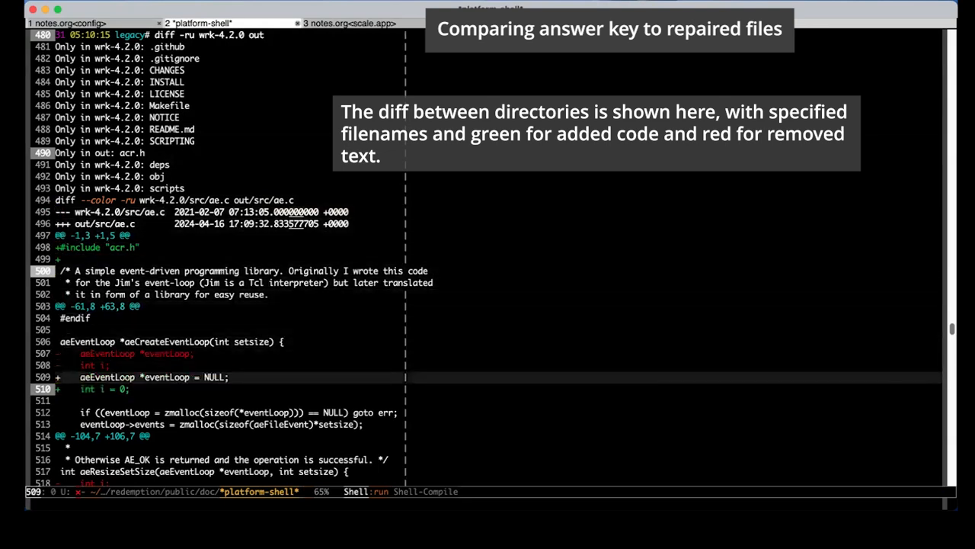
- Scroll the *platform-shell* buffer down through the ae.c diff hunks toward aprintf.c and http_parser.c
scroll("down", 3)
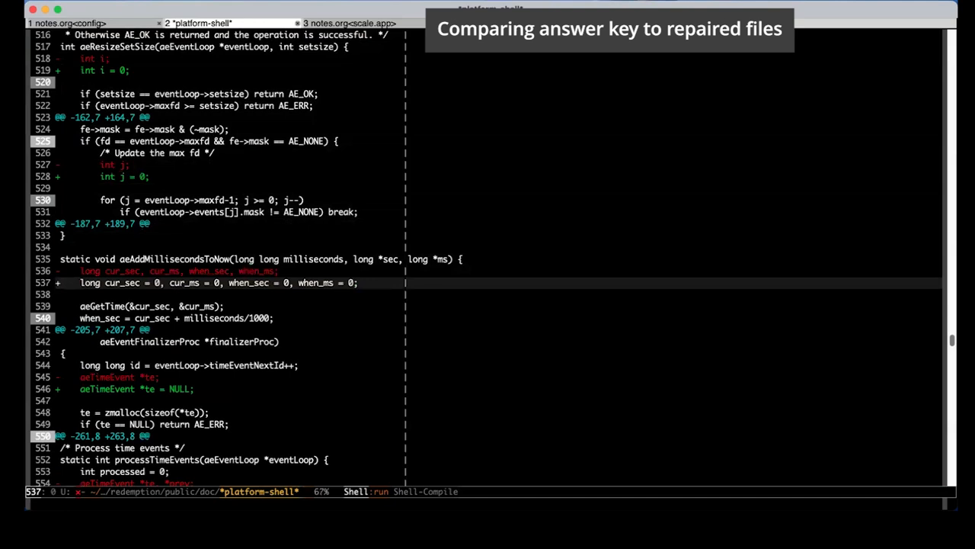
scroll("down", 3)
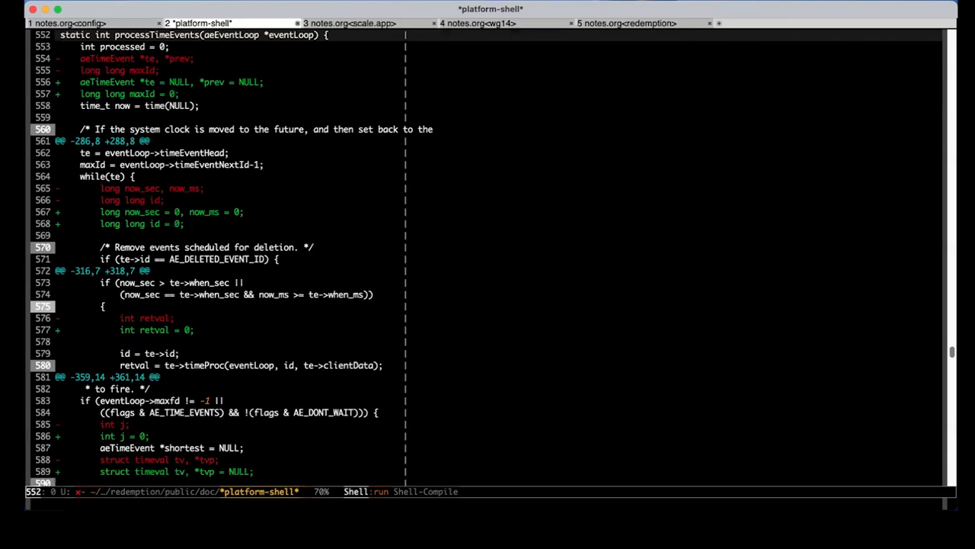
scroll("down", 3)
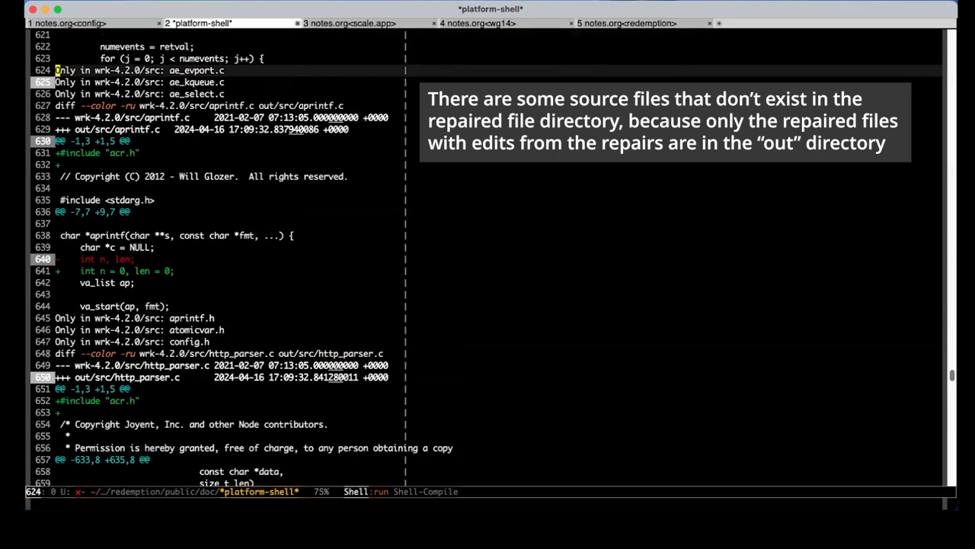
- Move down past the aprintf.c and http_parser.c diffs to the start of script.c
key("Down")
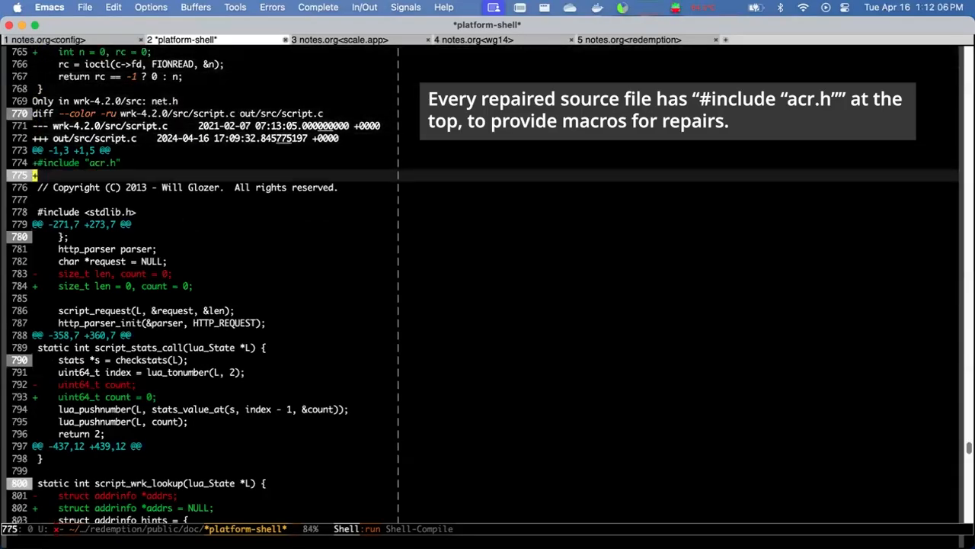
- Scroll down through the script.c, ssl.c, units.c and wrk.c diffs to the zmalloc.c changes
scroll("down", 3)
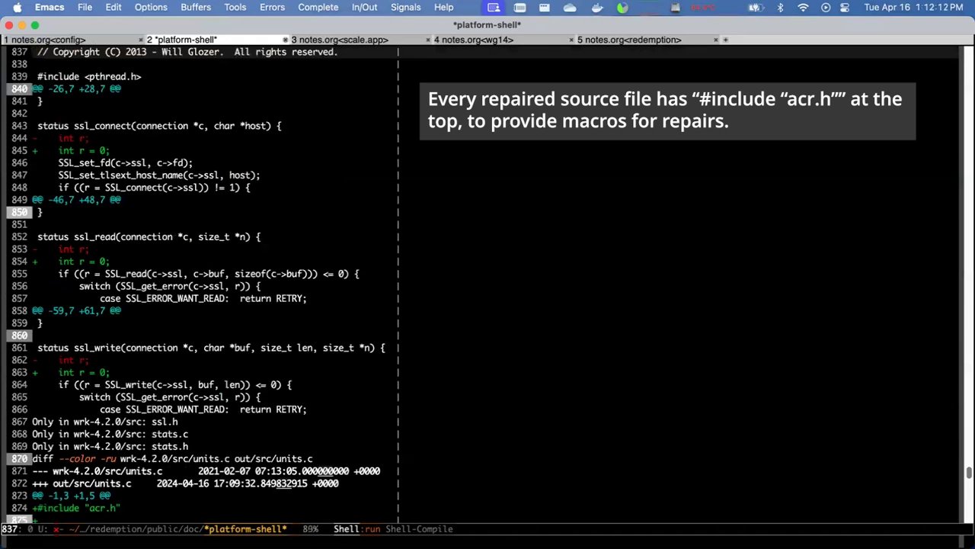
scroll("down", 3)
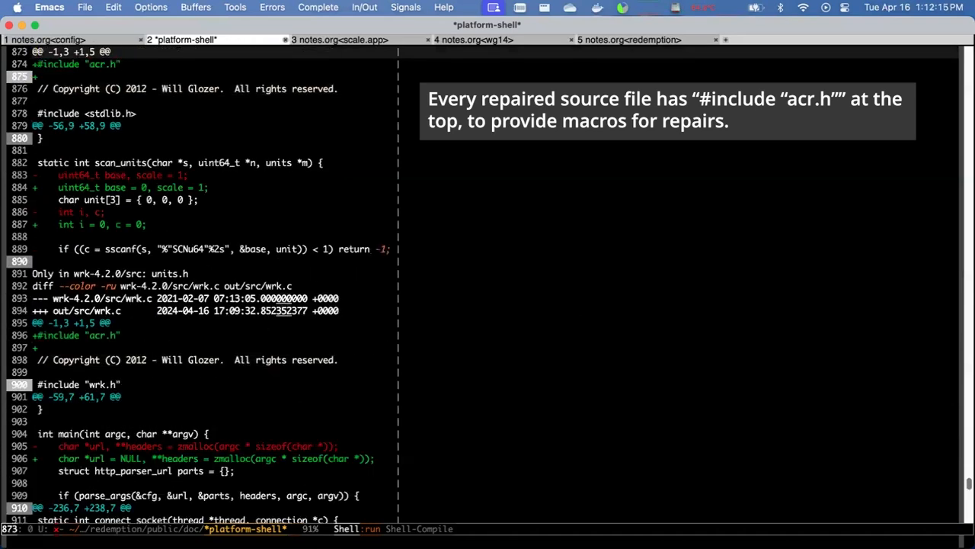
scroll("down", 3)
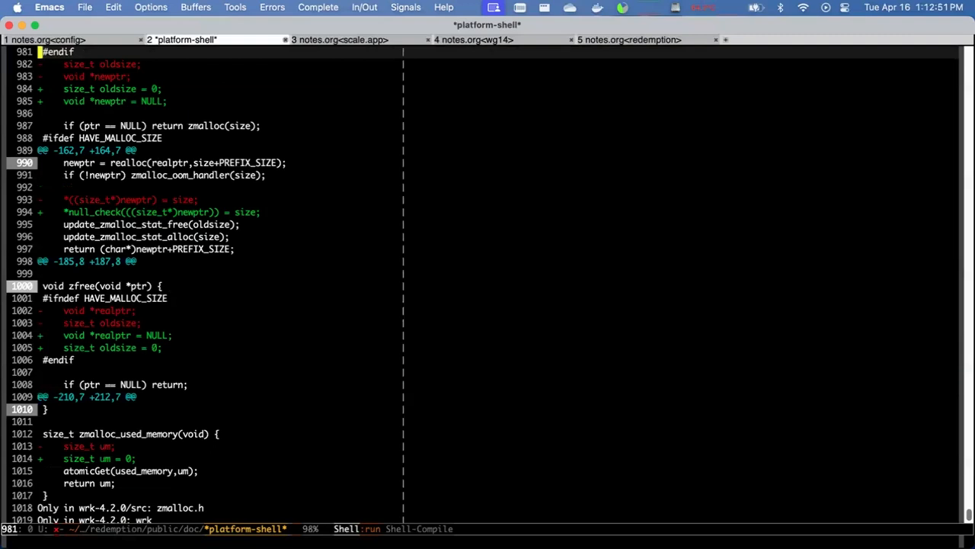
- Scroll past the zmalloc.c changes to the final 'Only in wrk-4.2.0' lines and the shell prompt
scroll("down", 3)
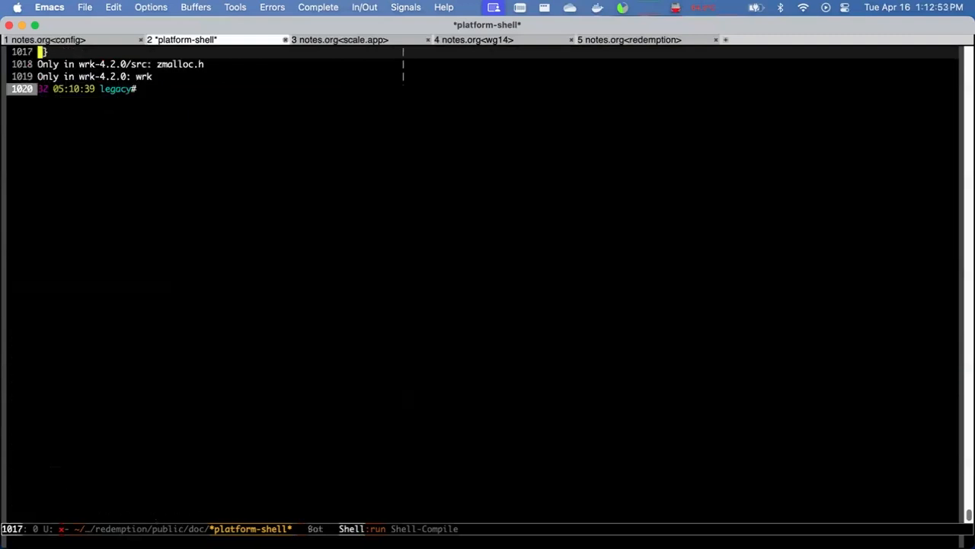